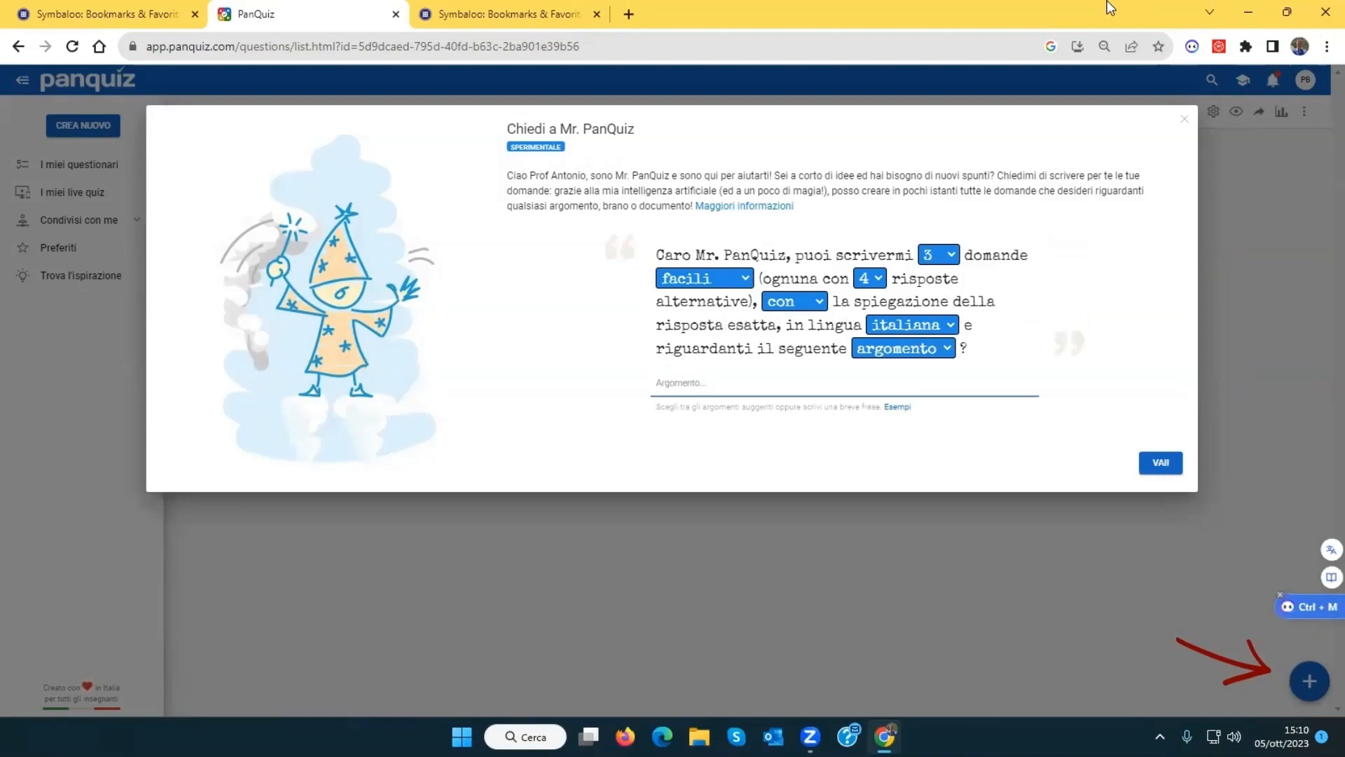
Request 10 questions at the difficili (hard) level
left_click(936, 255)
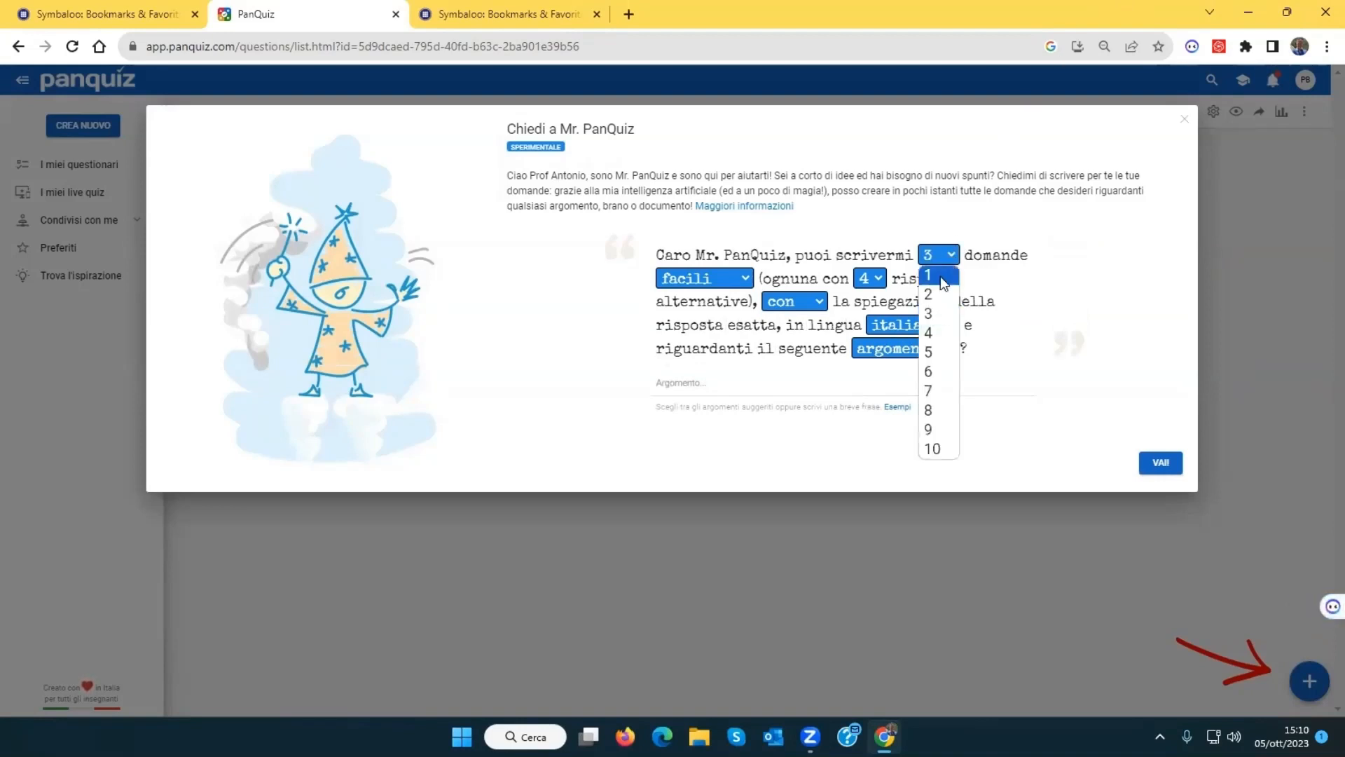
left_click(932, 447)
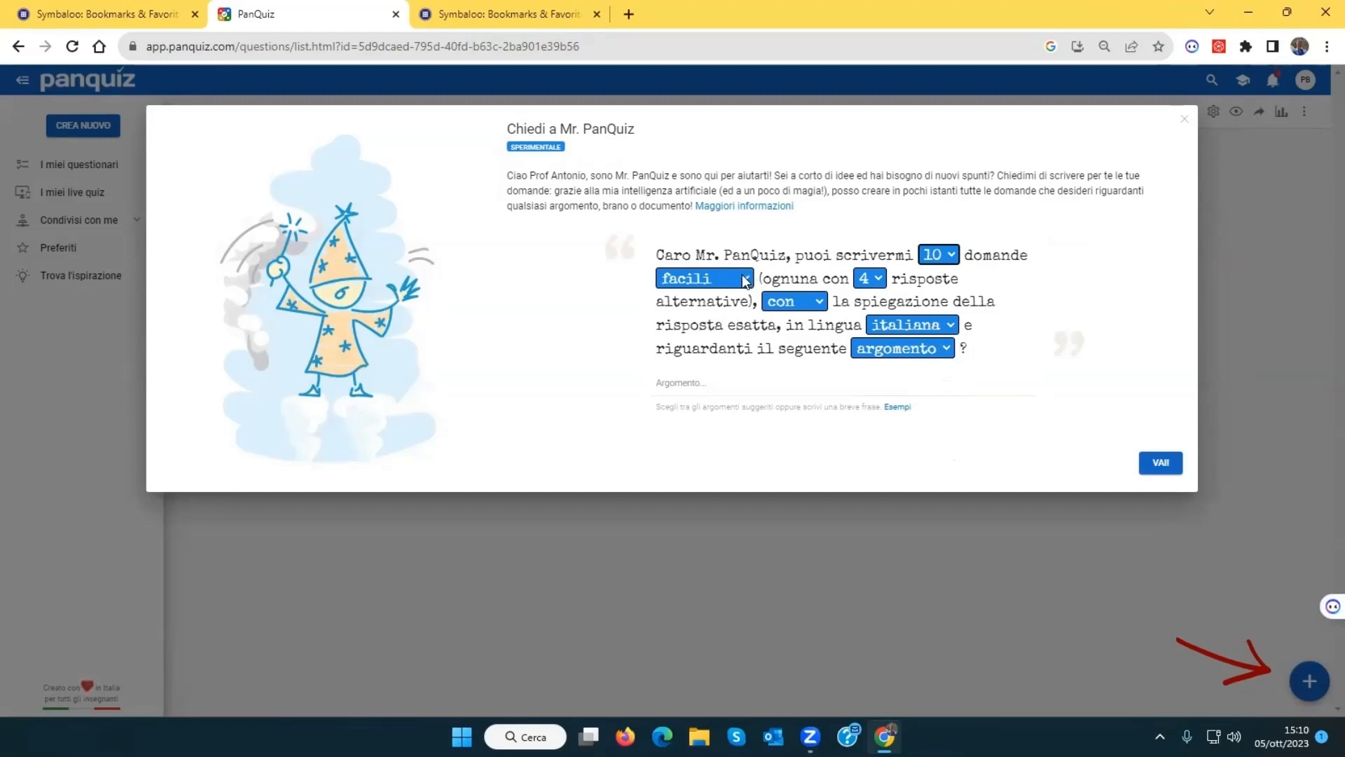
left_click(702, 277)
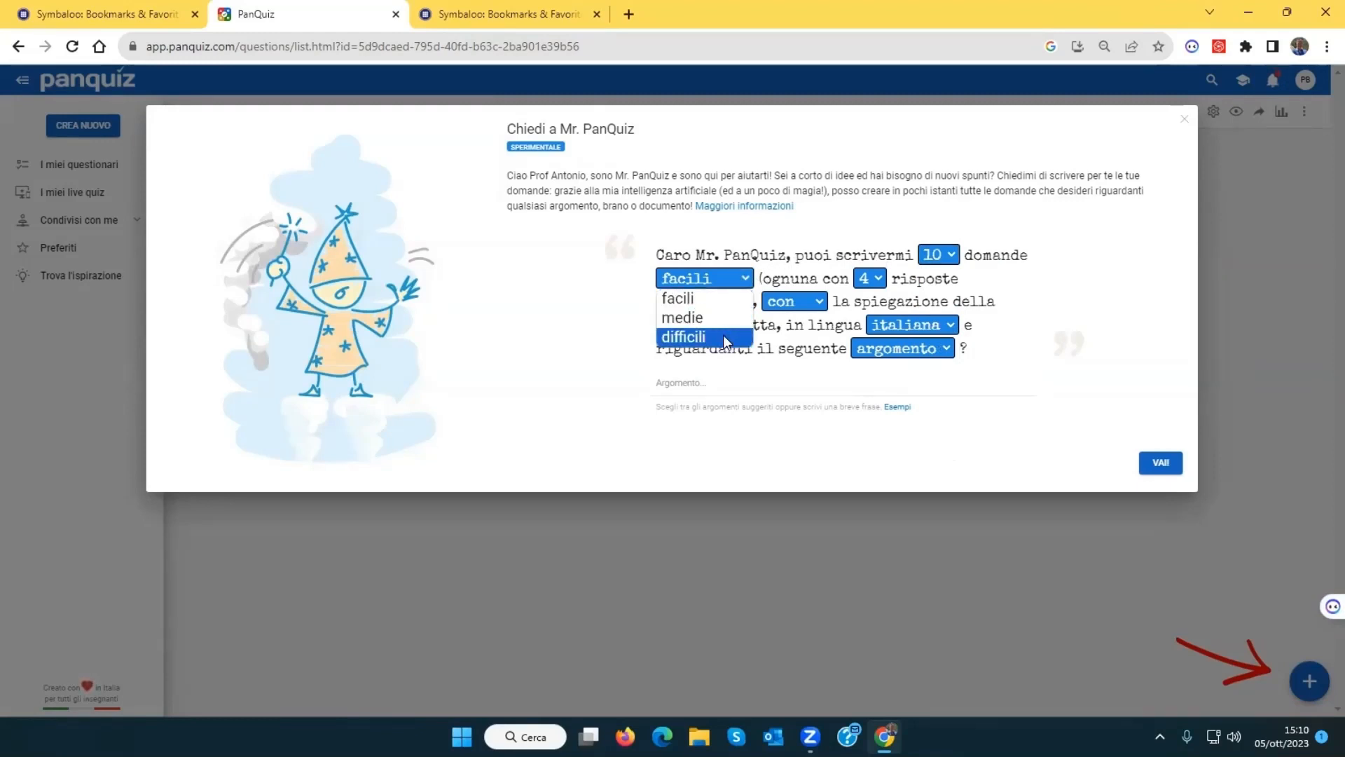
left_click(682, 336)
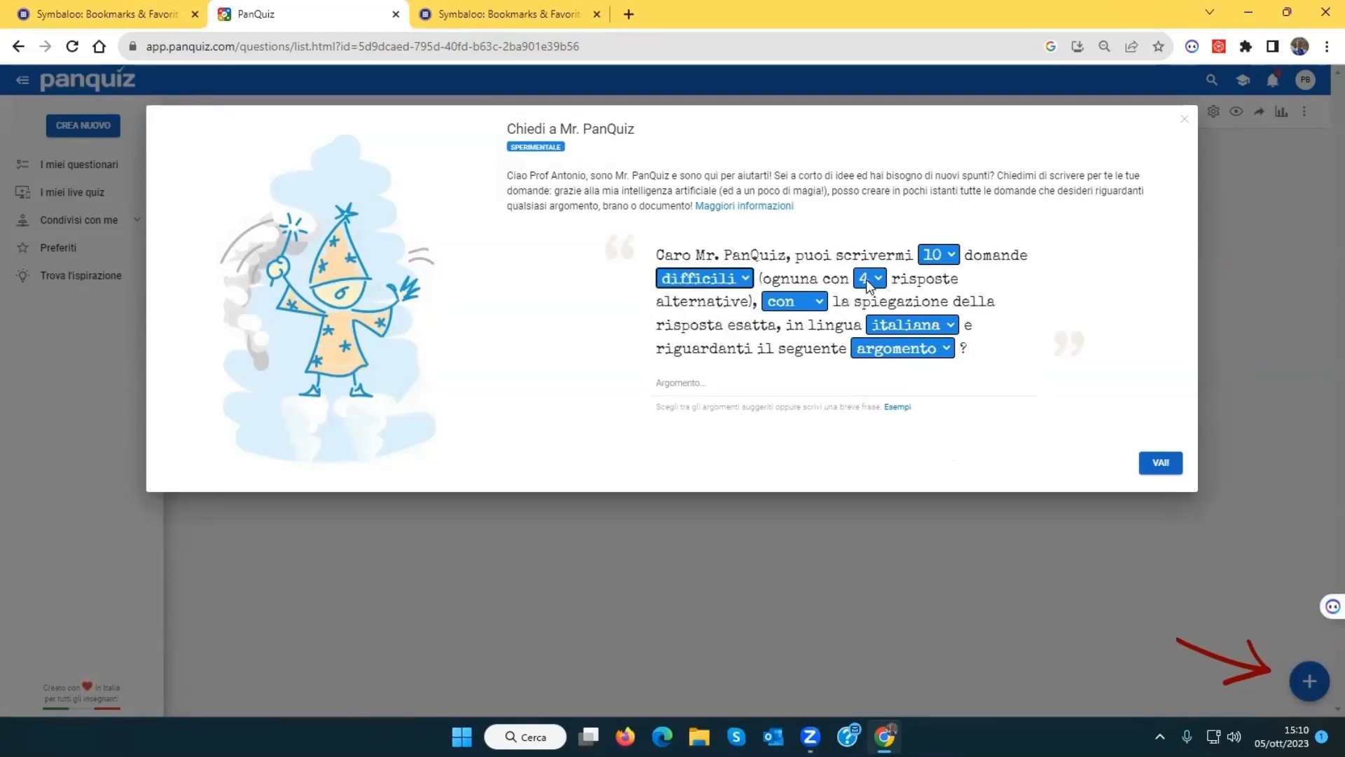
Set 6 answers per question, with explanations, sourced from a topic
left_click(869, 279)
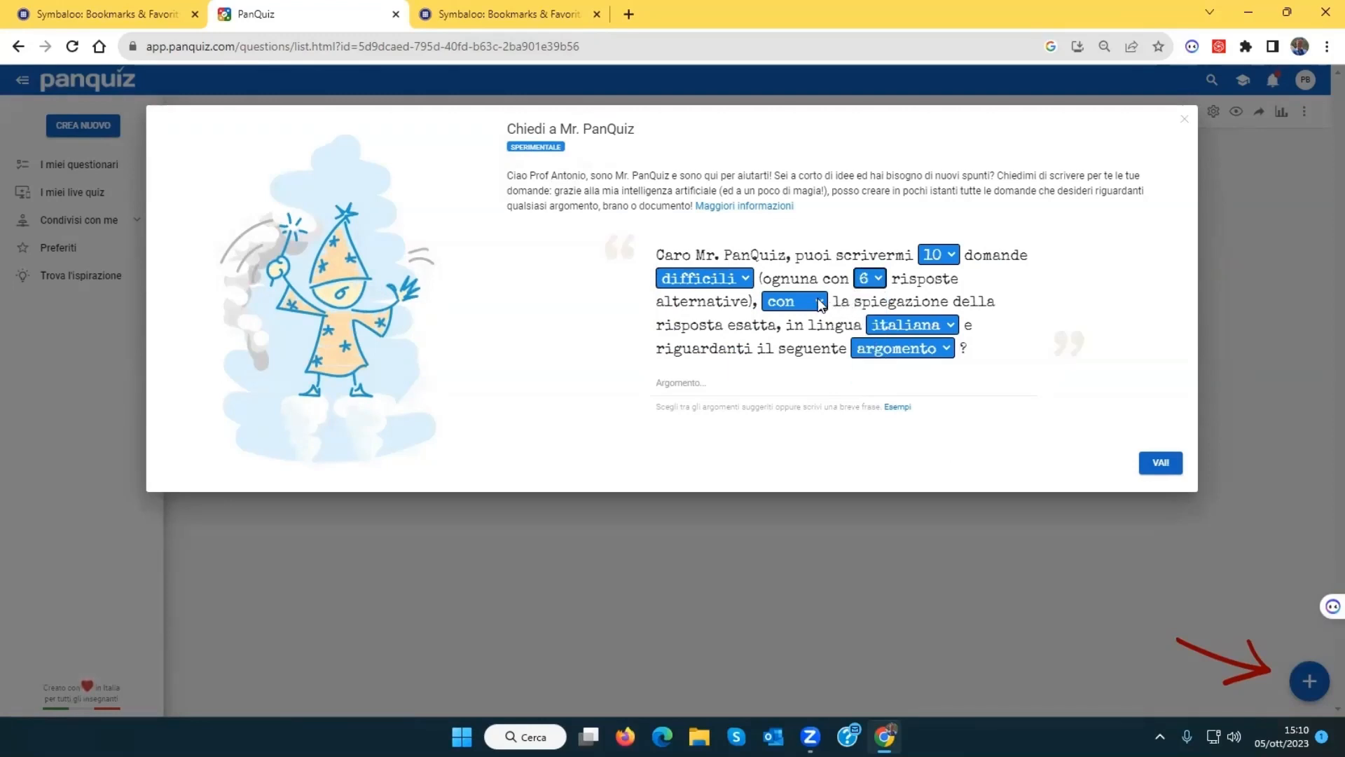
left_click(792, 302)
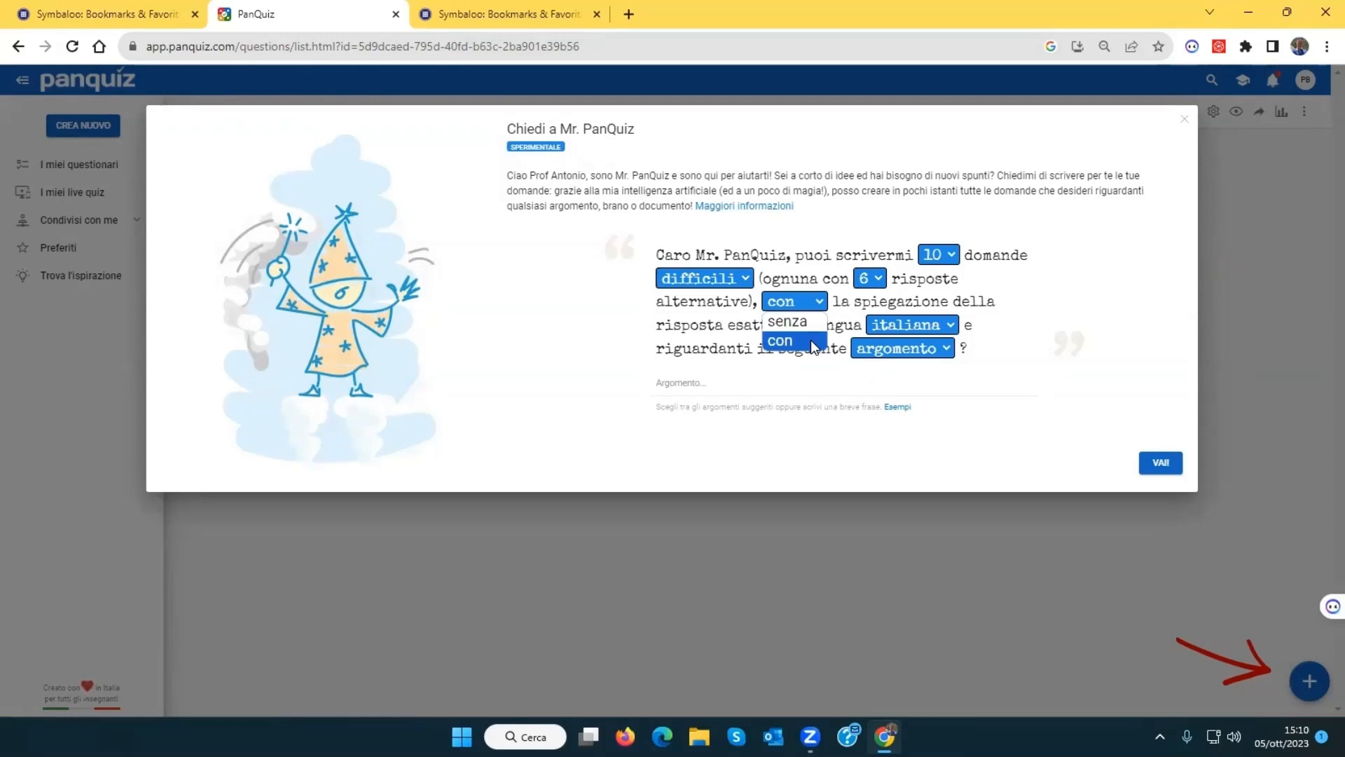
left_click(912, 324)
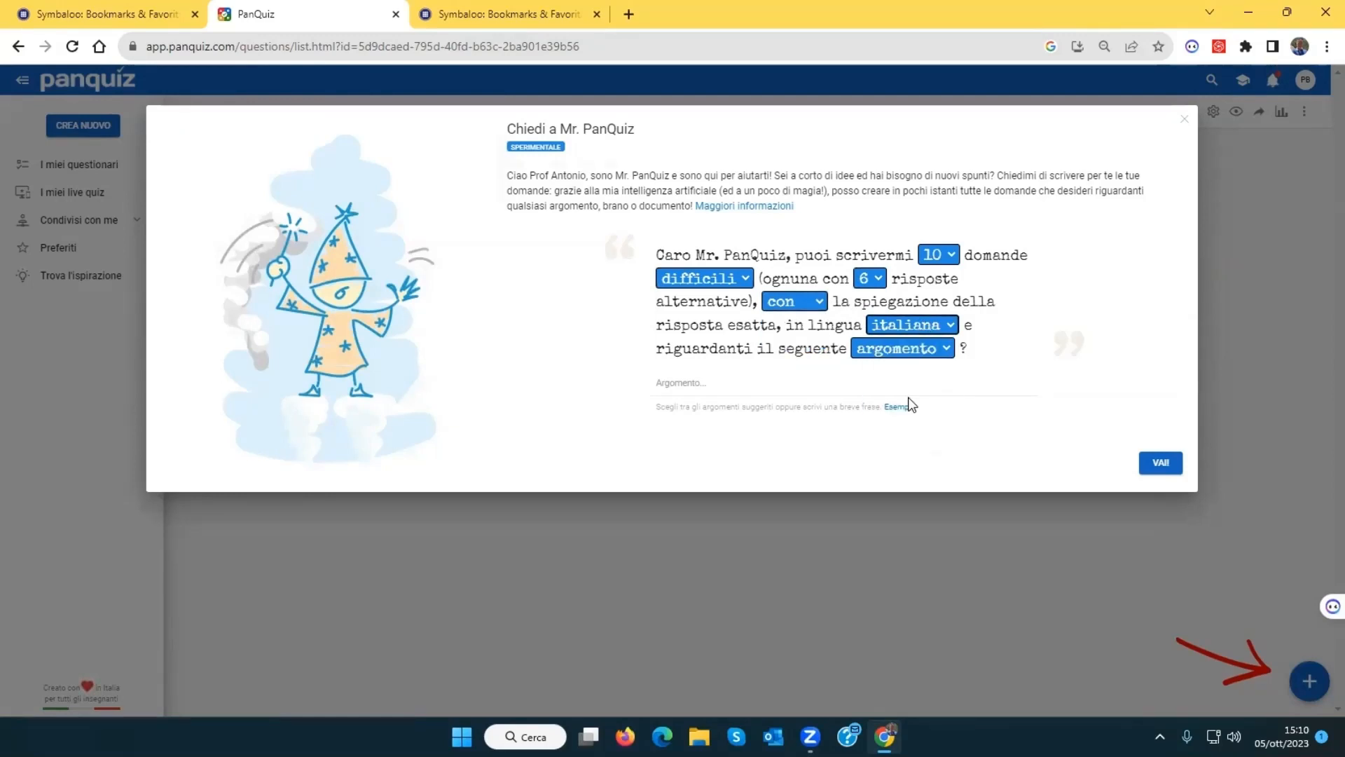
left_click(900, 347)
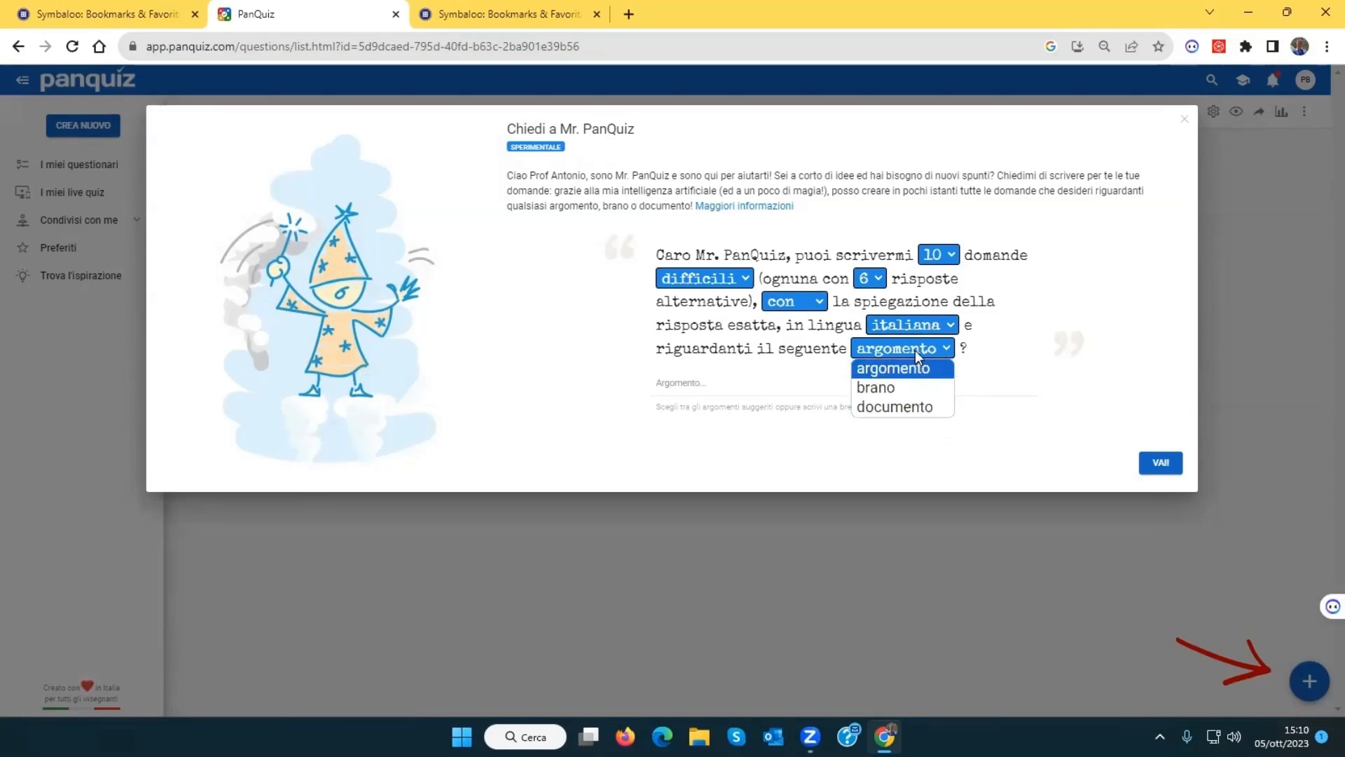
left_click(892, 367)
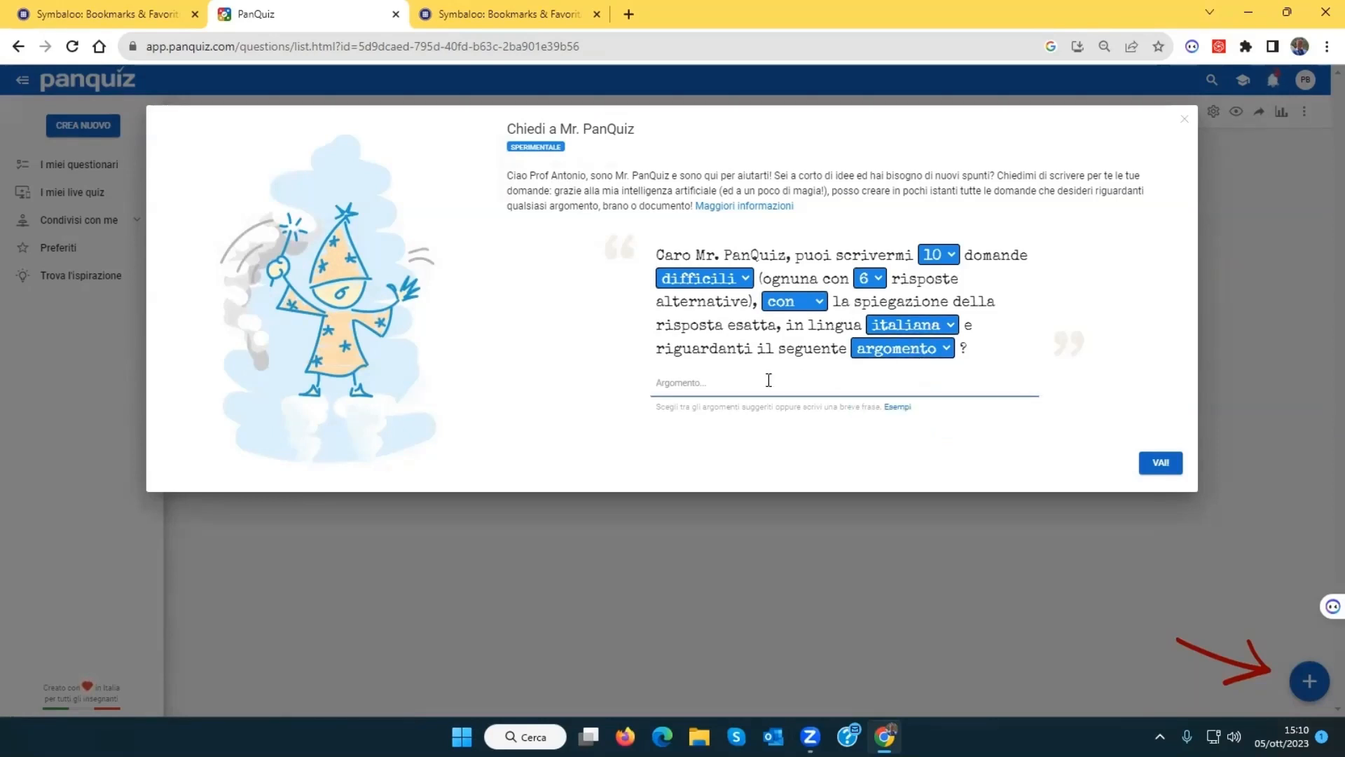
Enter 'La divina commedia' as the topic and pick Divina Commedia
type("La divina")
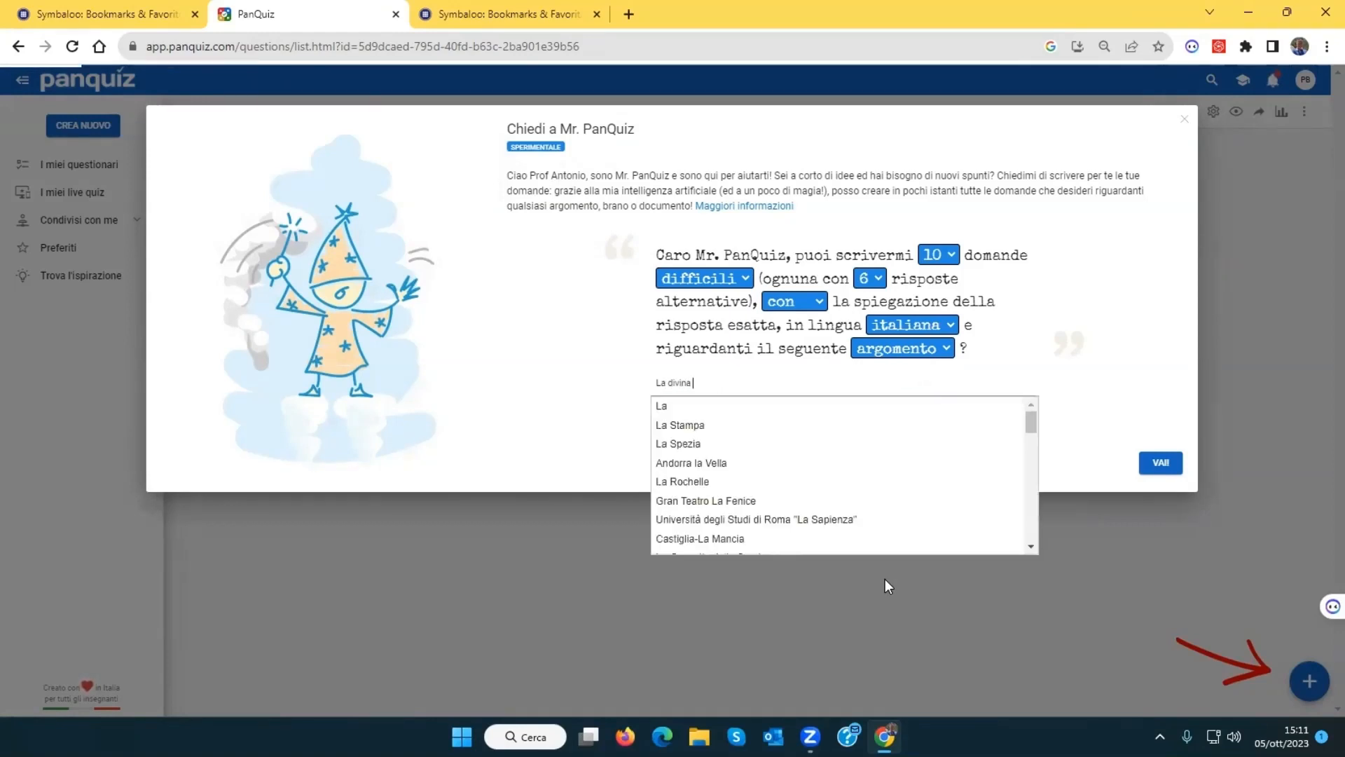
type("commedia")
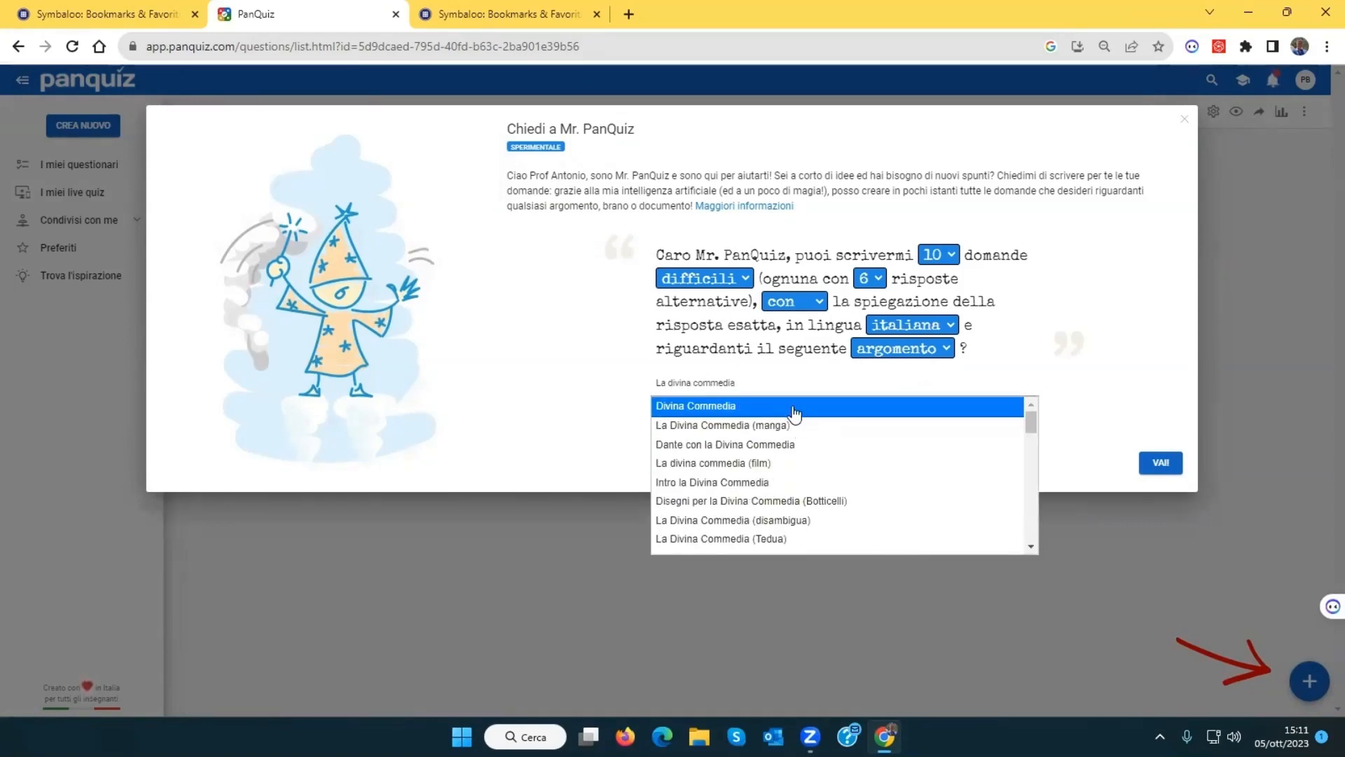
left_click(1159, 463)
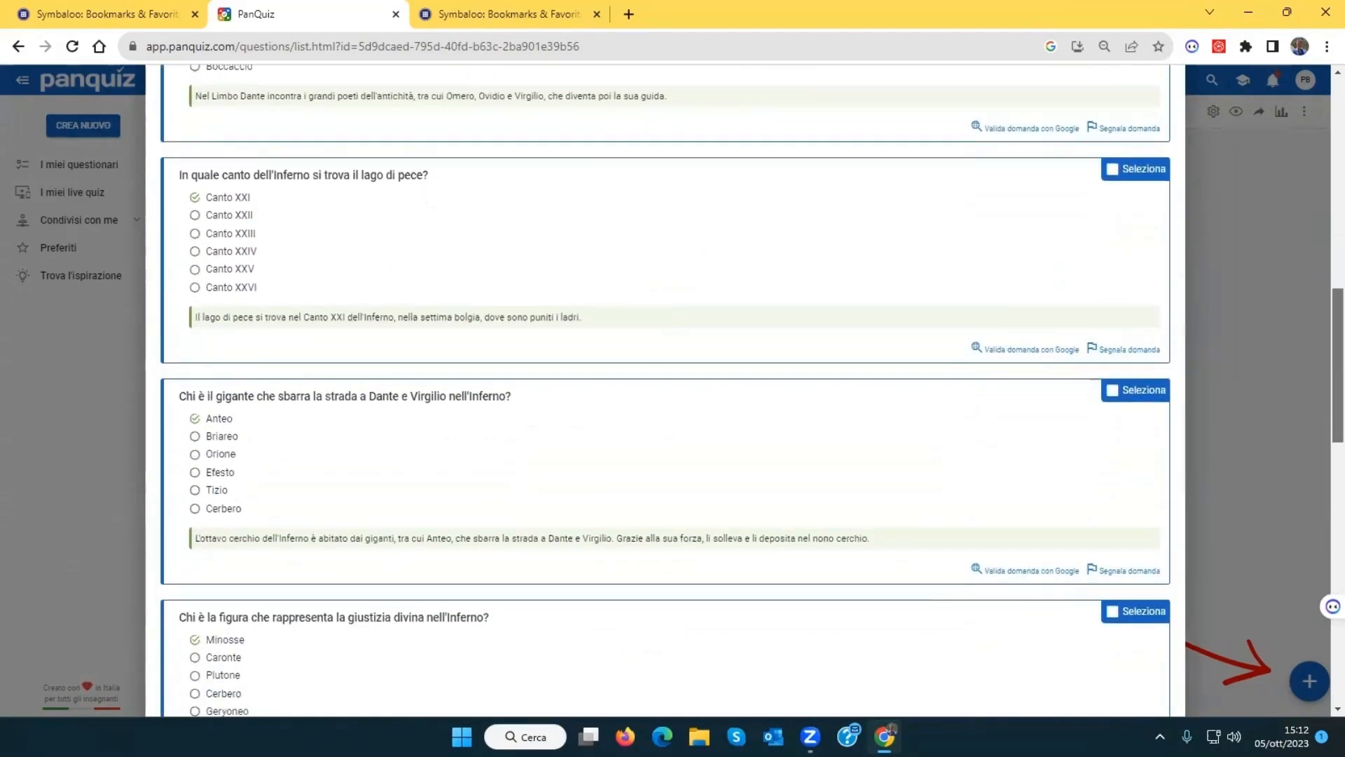
Select all ten generated Divina Commedia questions and use them in the quiz
scroll("down", 3)
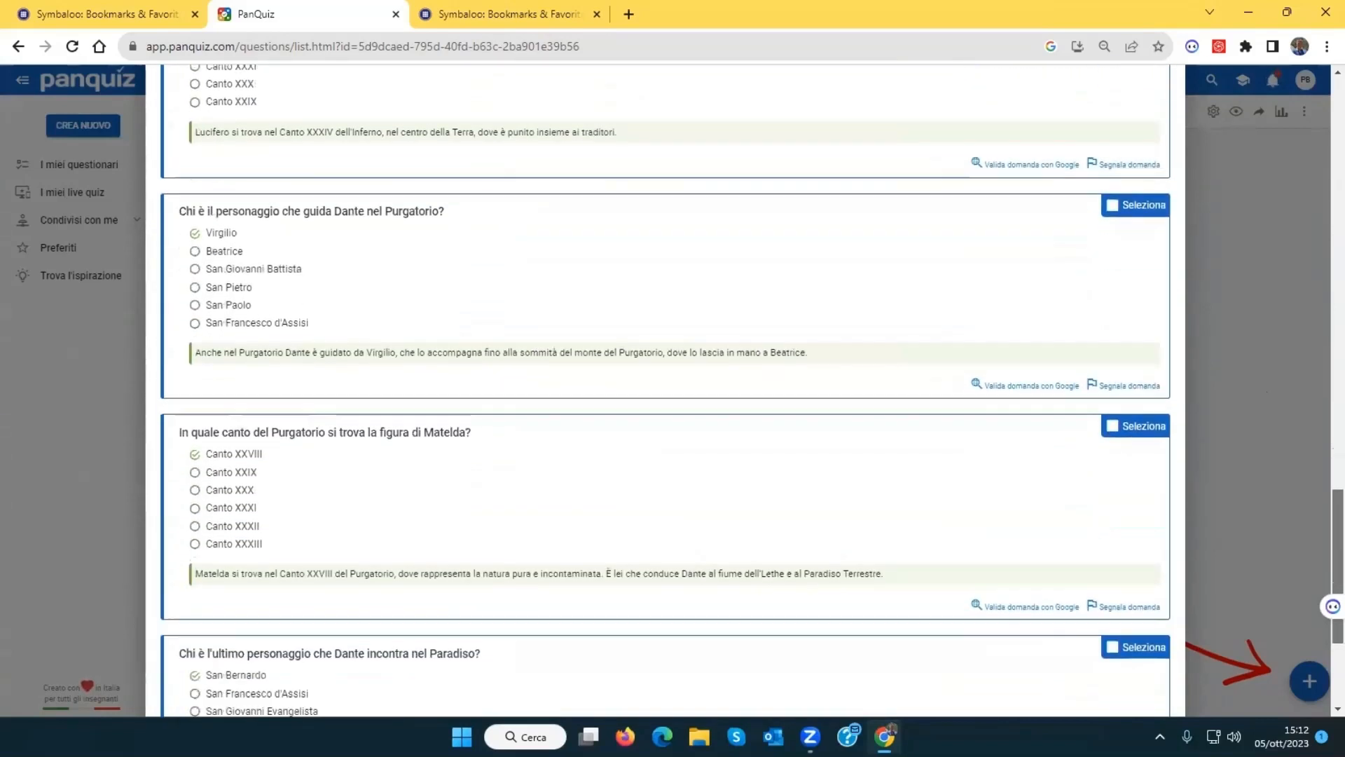
scroll("down", 3)
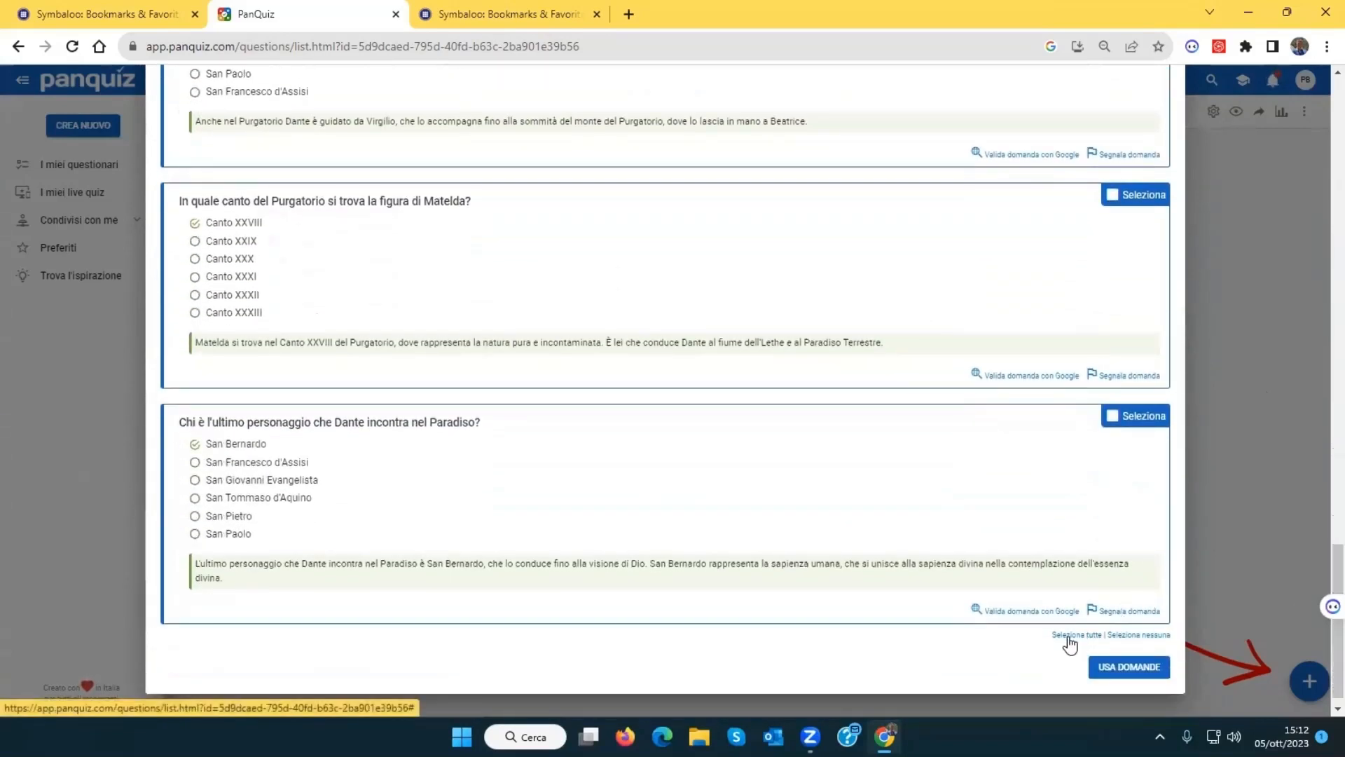
left_click(1067, 634)
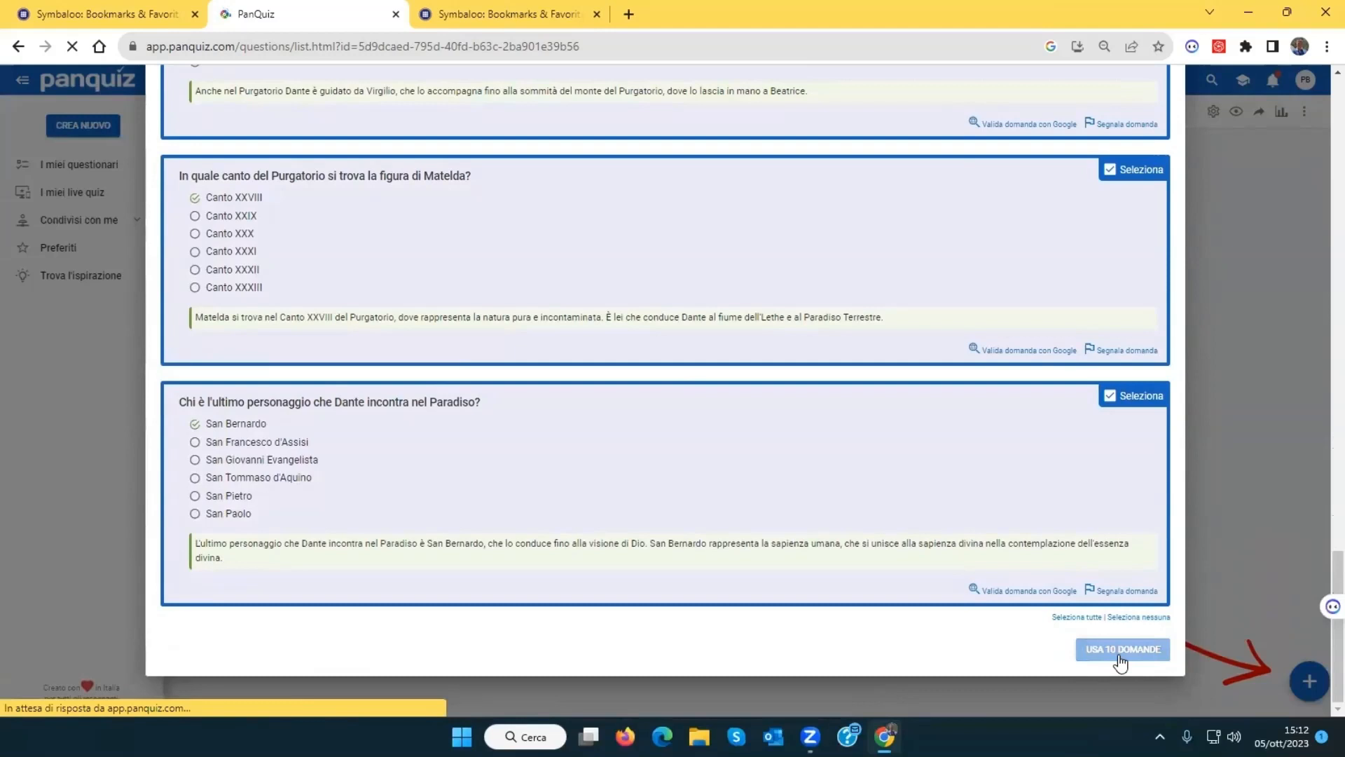
left_click(1121, 649)
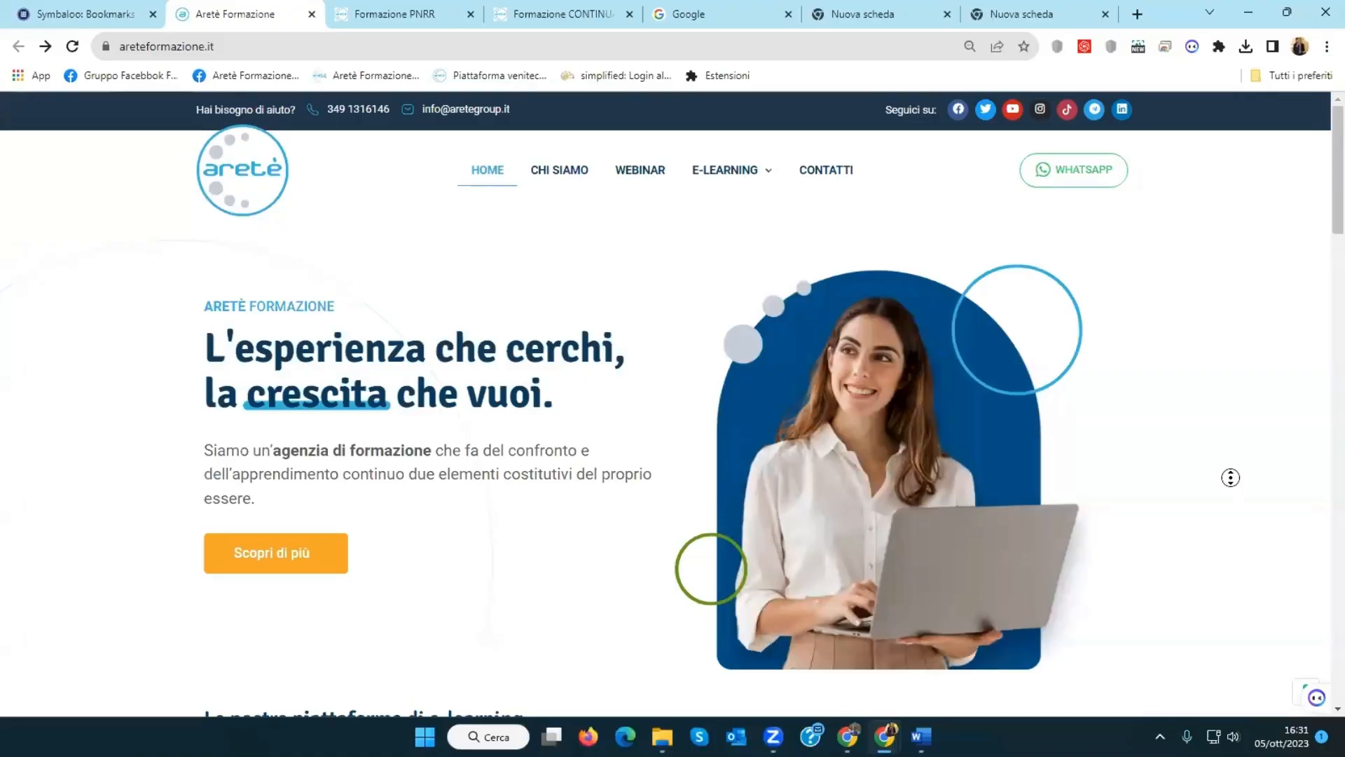
Scroll to the PanQuiz partner box and highlight the 'Accedi gratuitamente' sentence
scroll("down", 3)
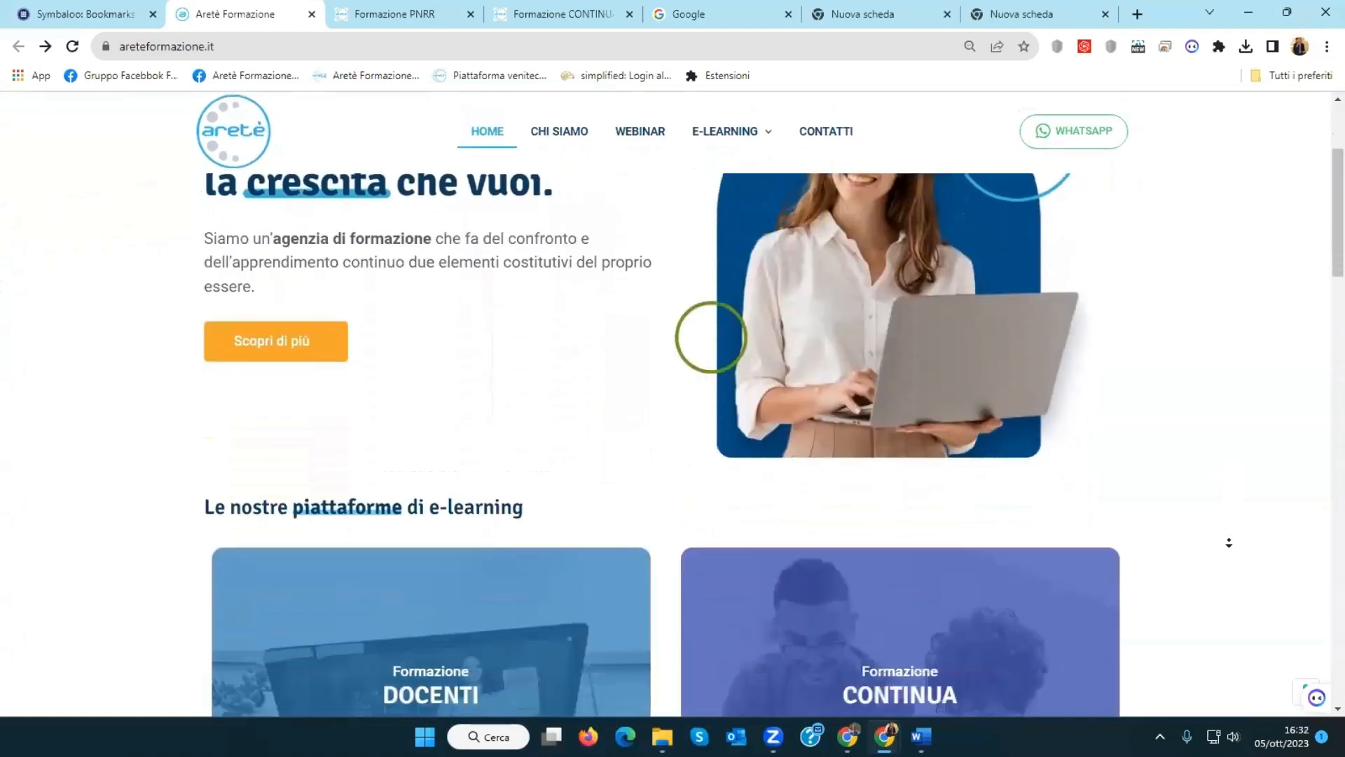
scroll("down", 3)
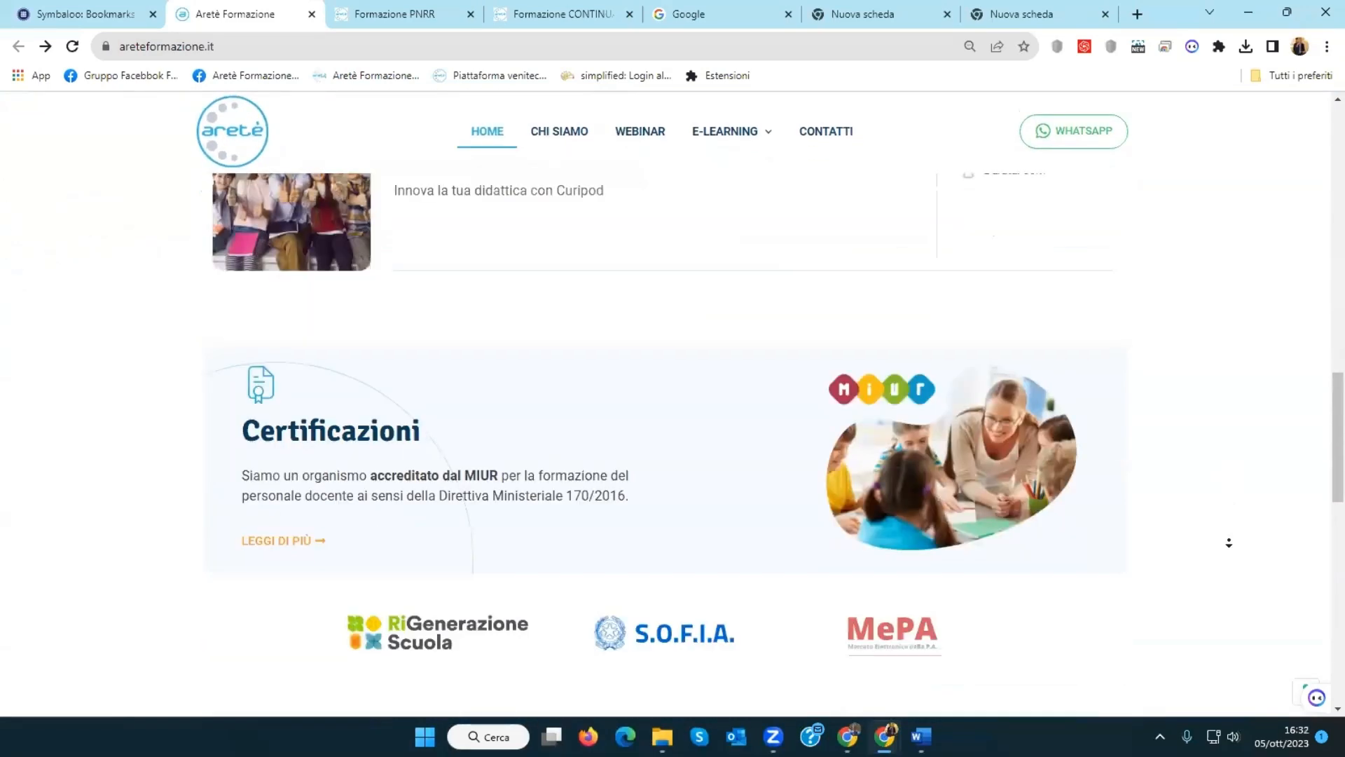
scroll("down", 3)
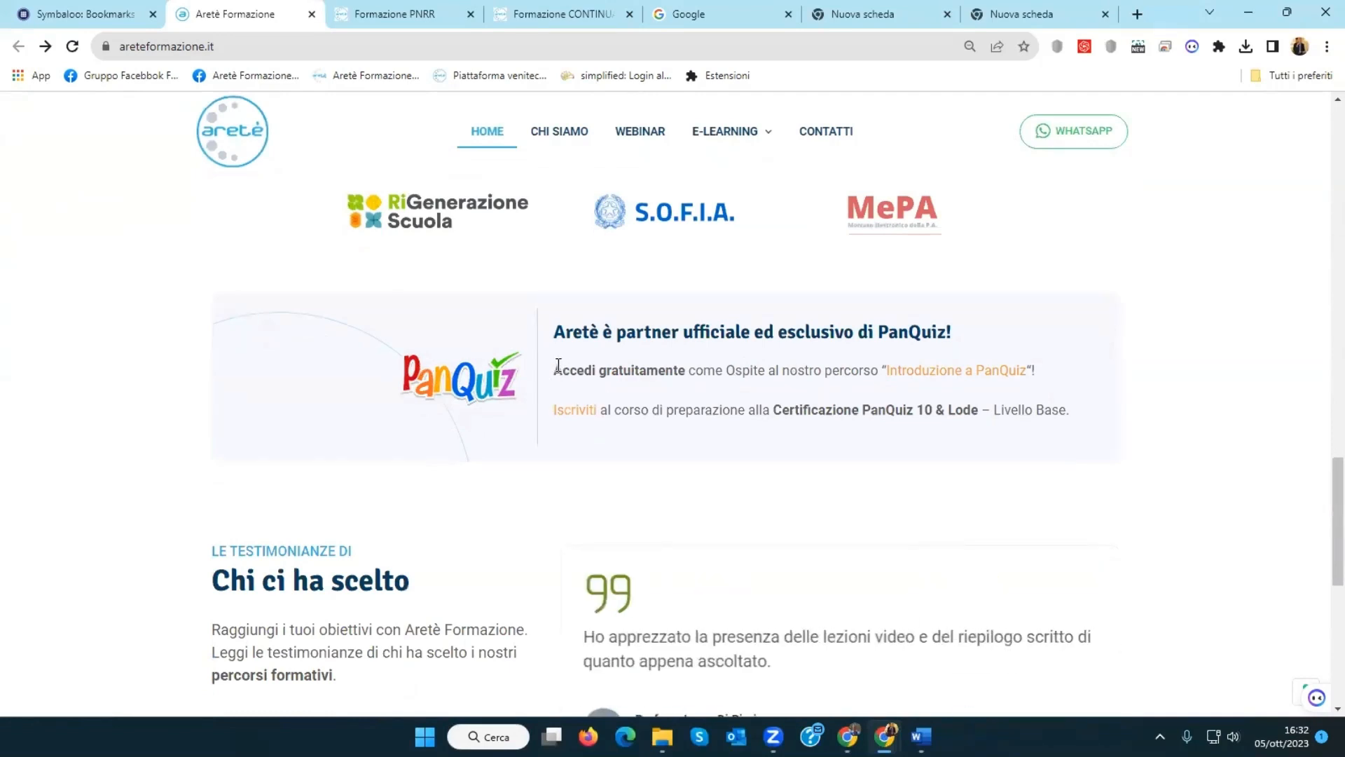
left_click_drag(555, 369, 1034, 370)
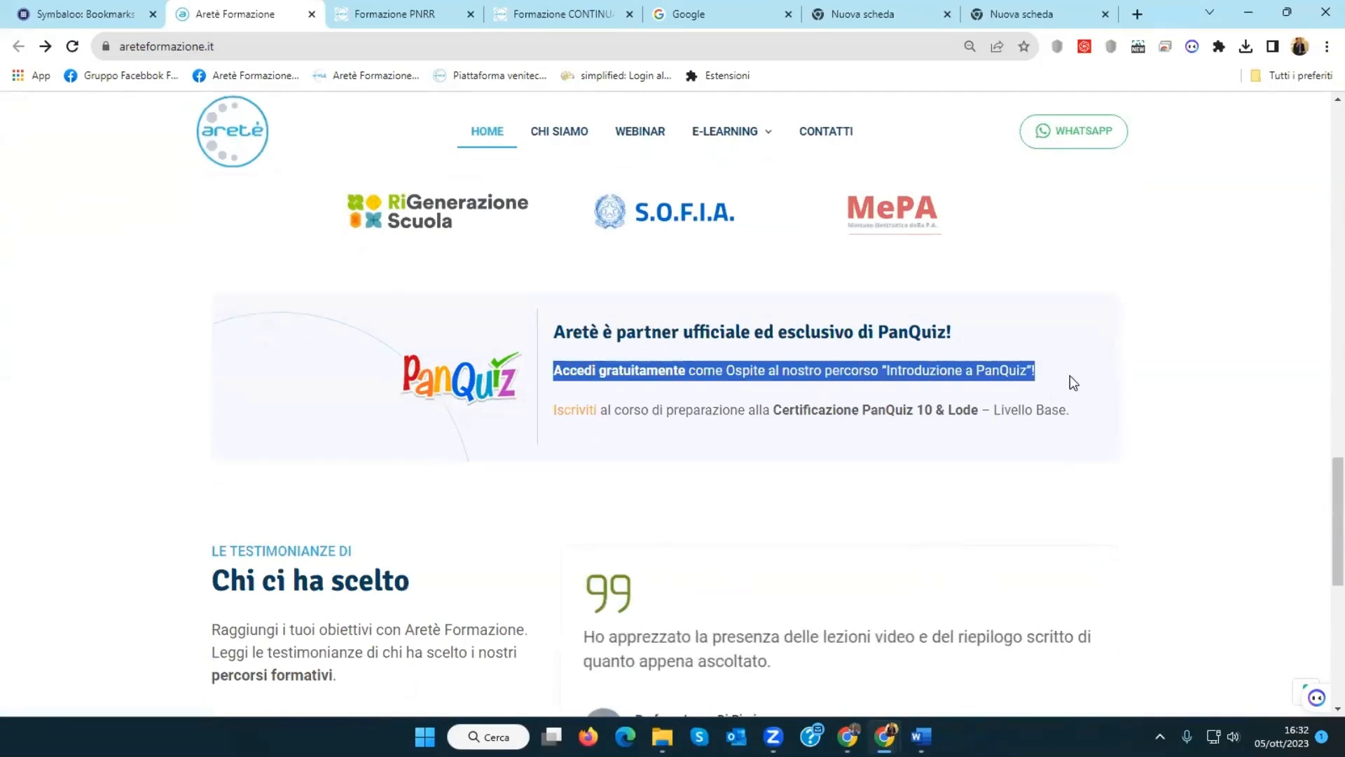